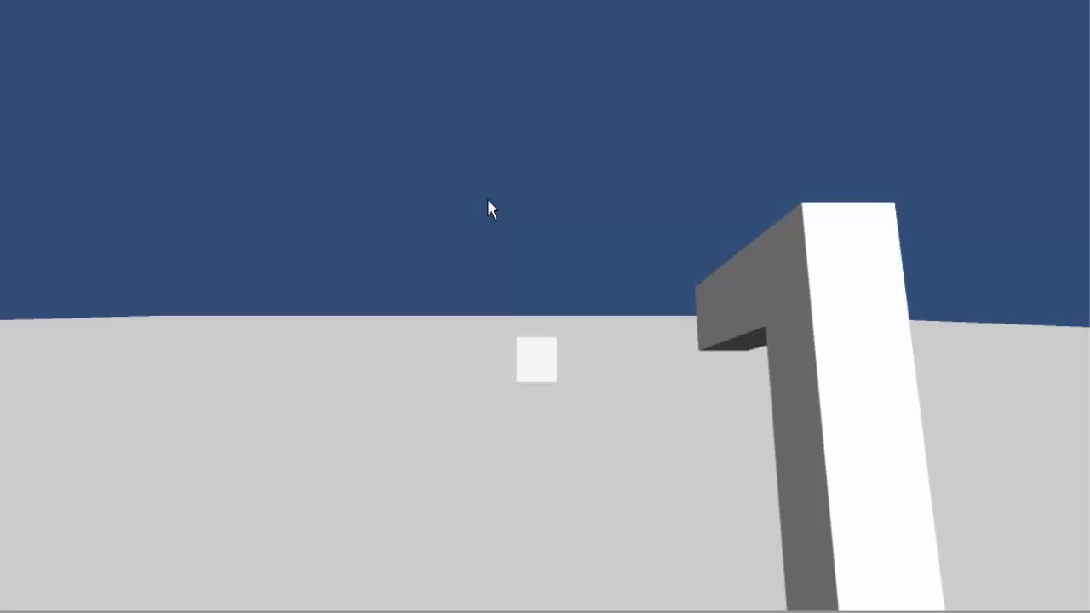
mouse_move(464, 271)
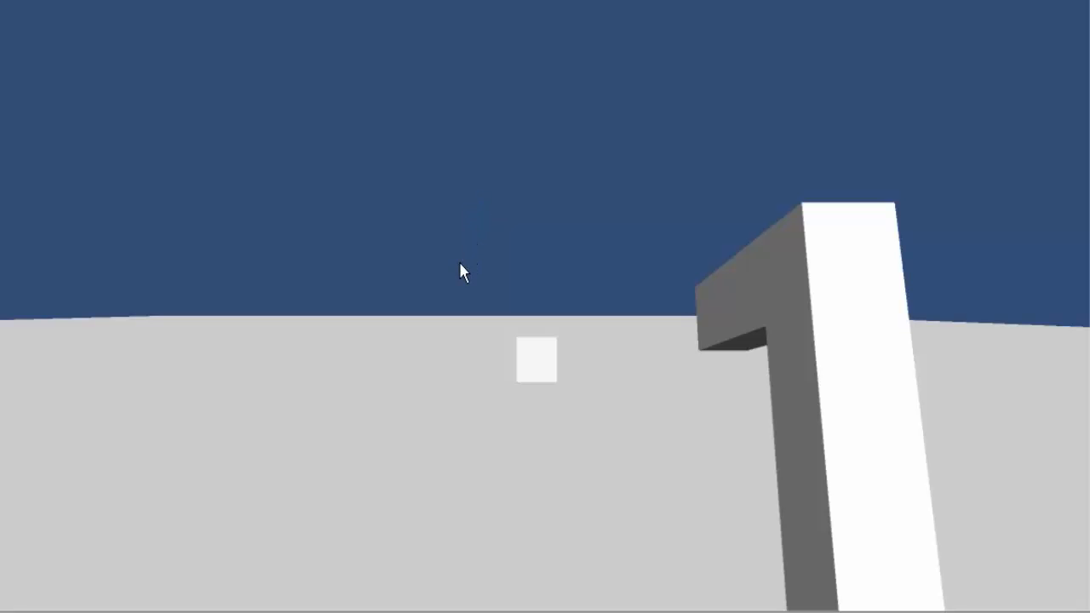
mouse_move(422, 252)
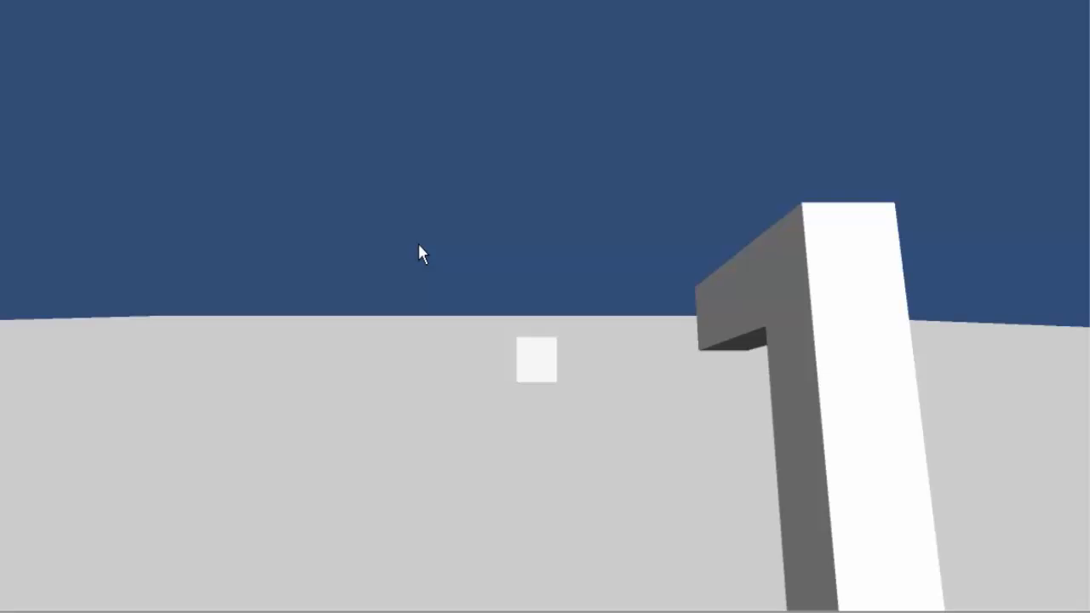
mouse_move(220, 79)
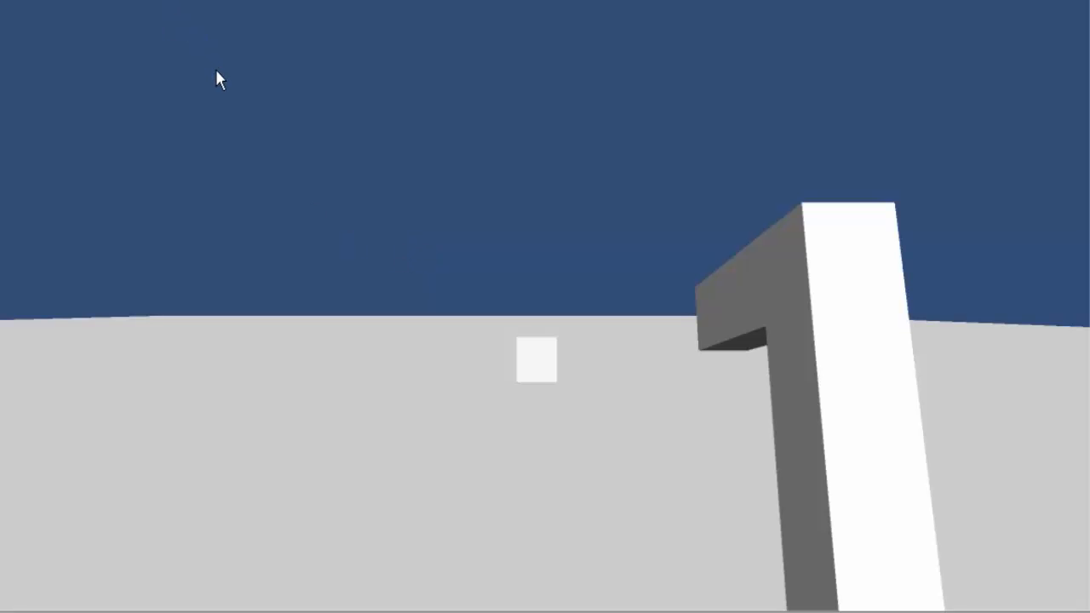